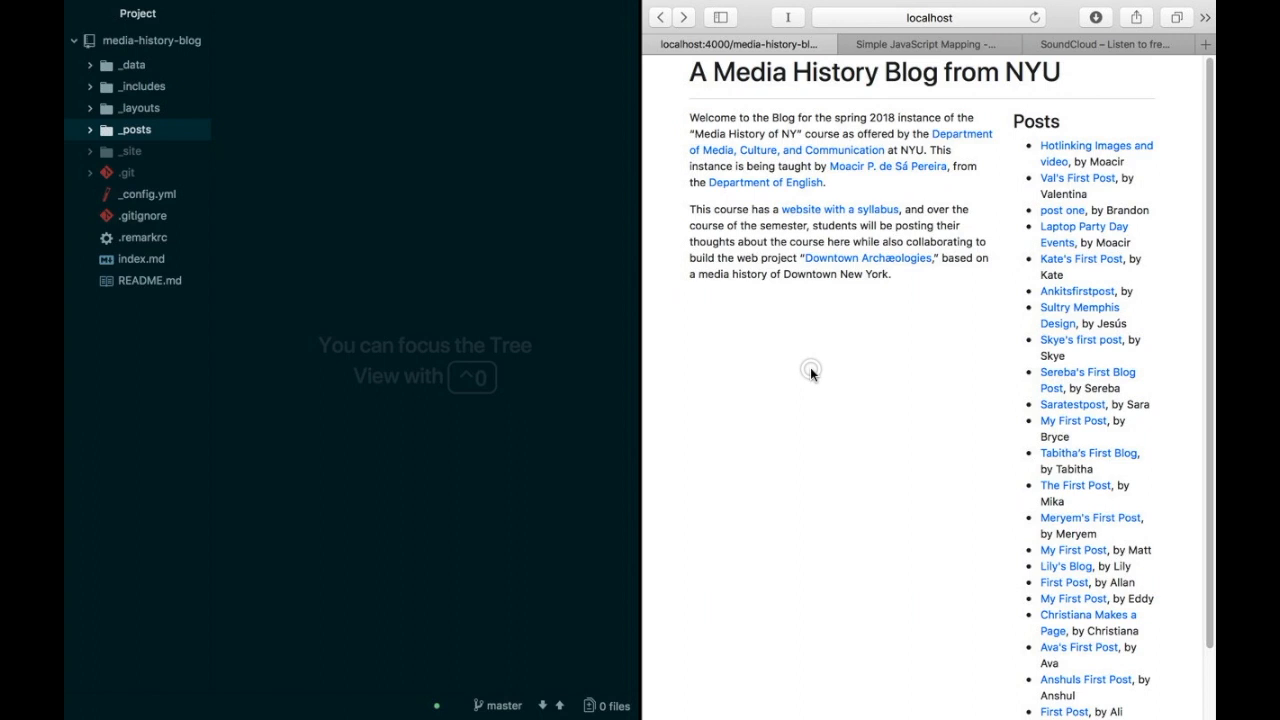
# Step: Create 2018-02-10-hotlinking-images.md with front matter and the paragraph on images needing to live online
pyautogui.click(88, 128)
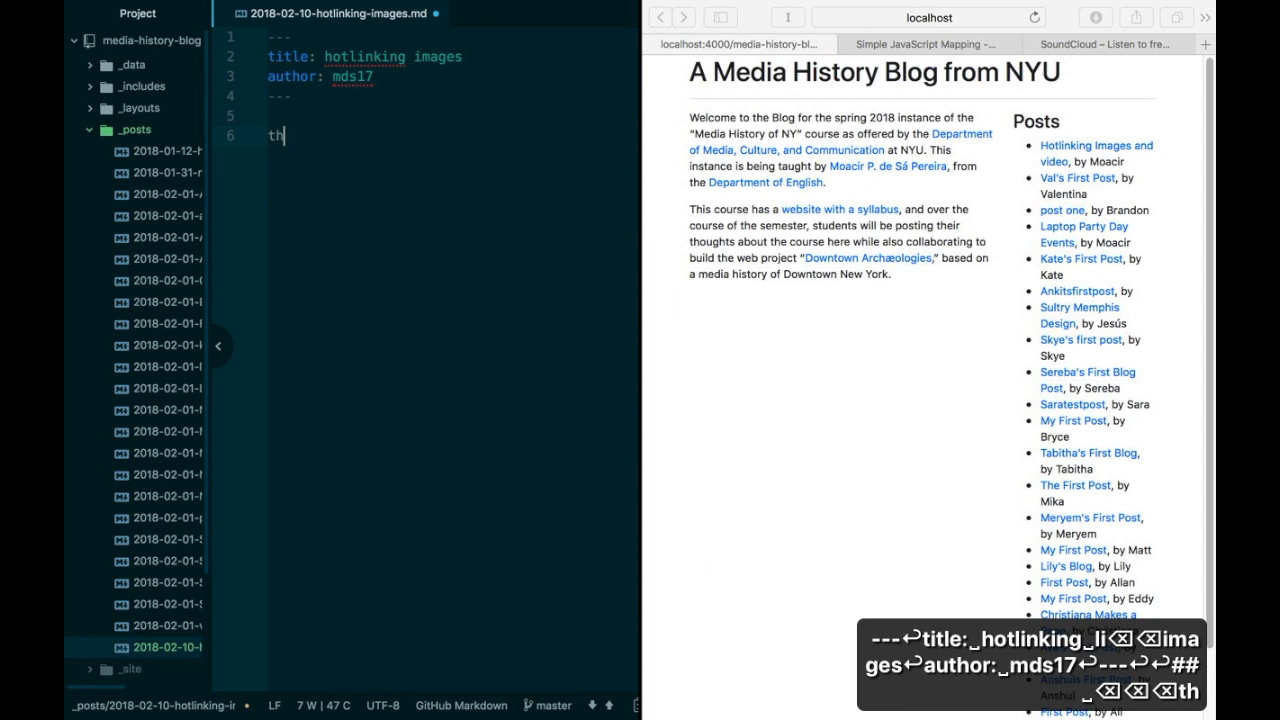
pyautogui.write('this is how we hotlink images. This is very important, because images have to')
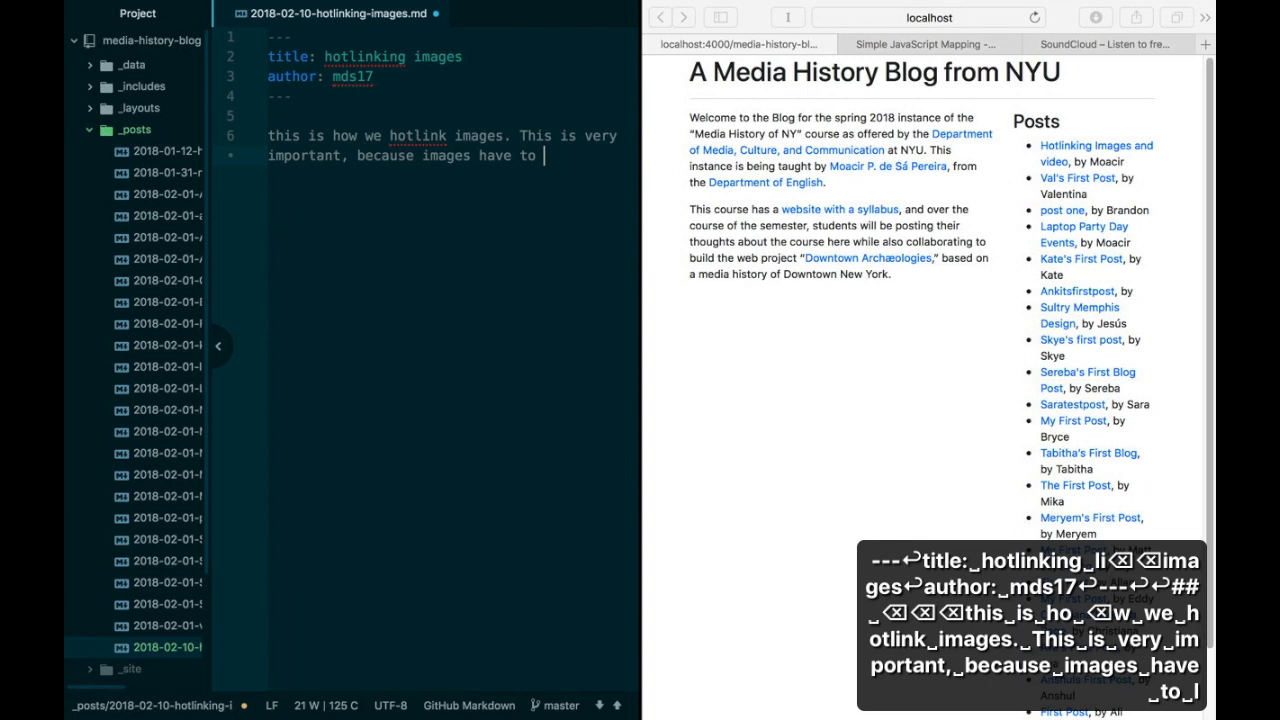
pyautogui.write('live on the internet in order to show up')
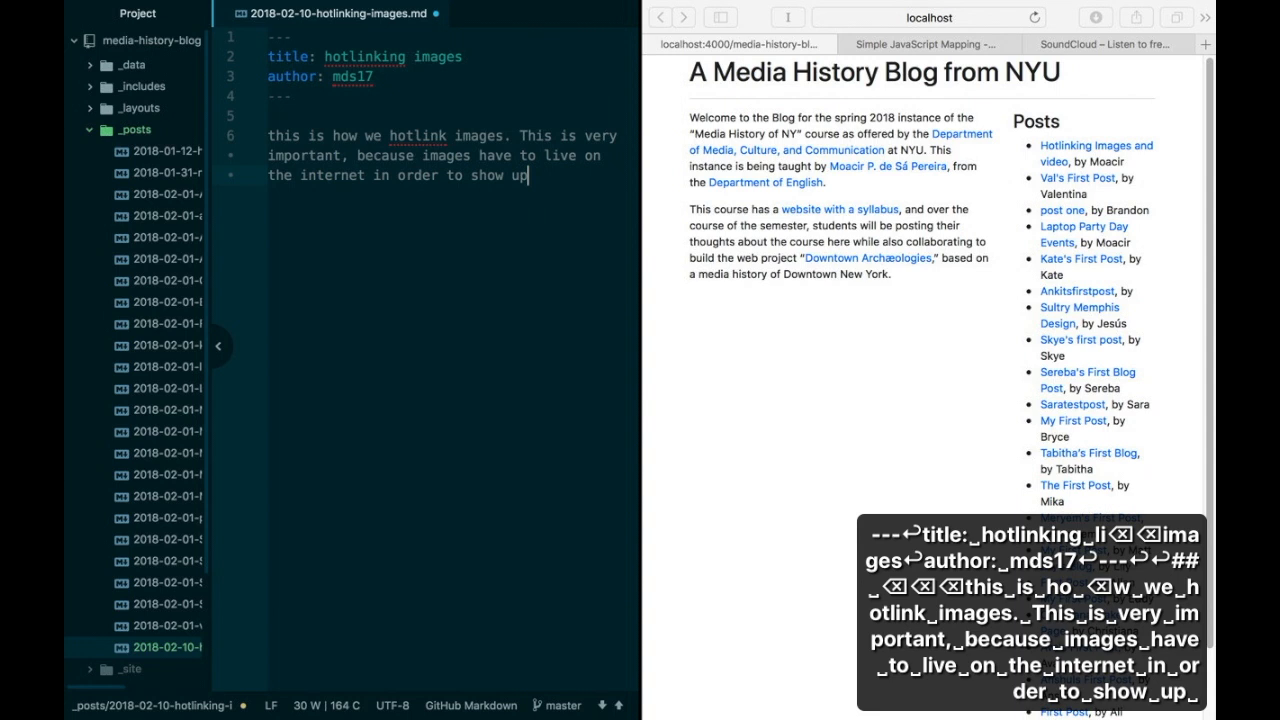
pyautogui.write('on a webpage.')
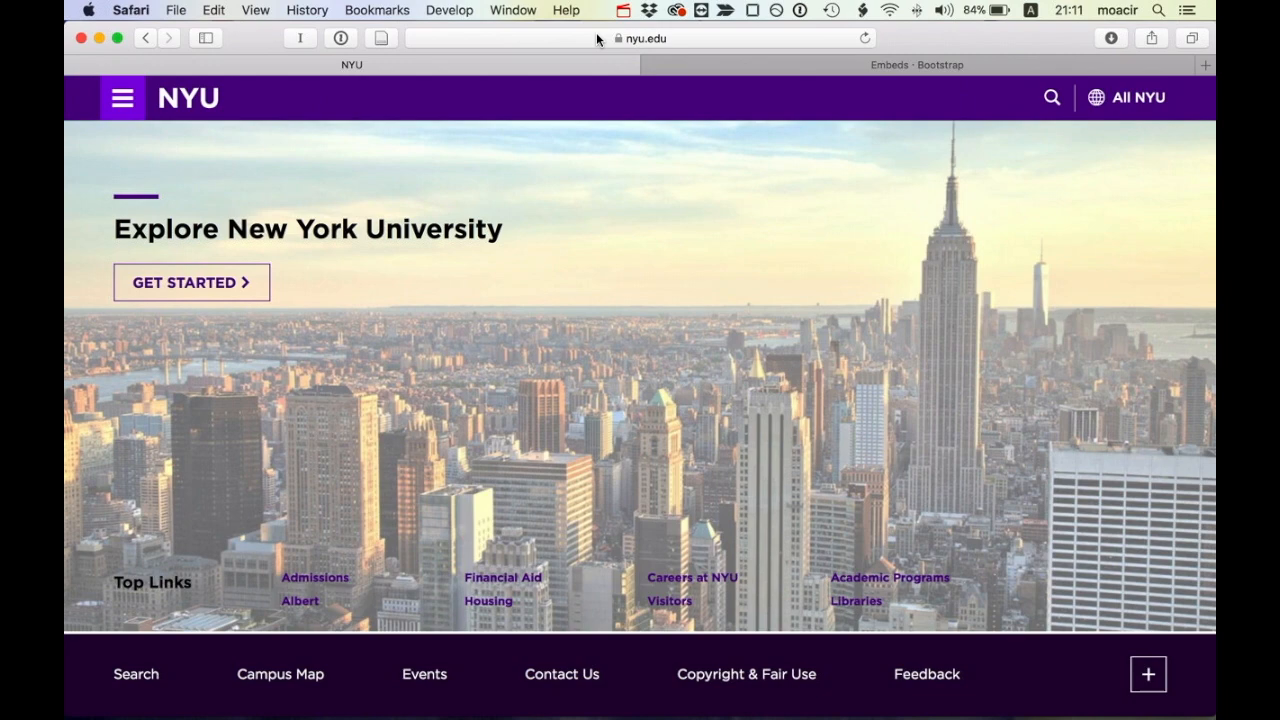
# Step: Upload the library photo on imgur.com and bring up its share links for the direct image URL
pyautogui.write('imgur.com')
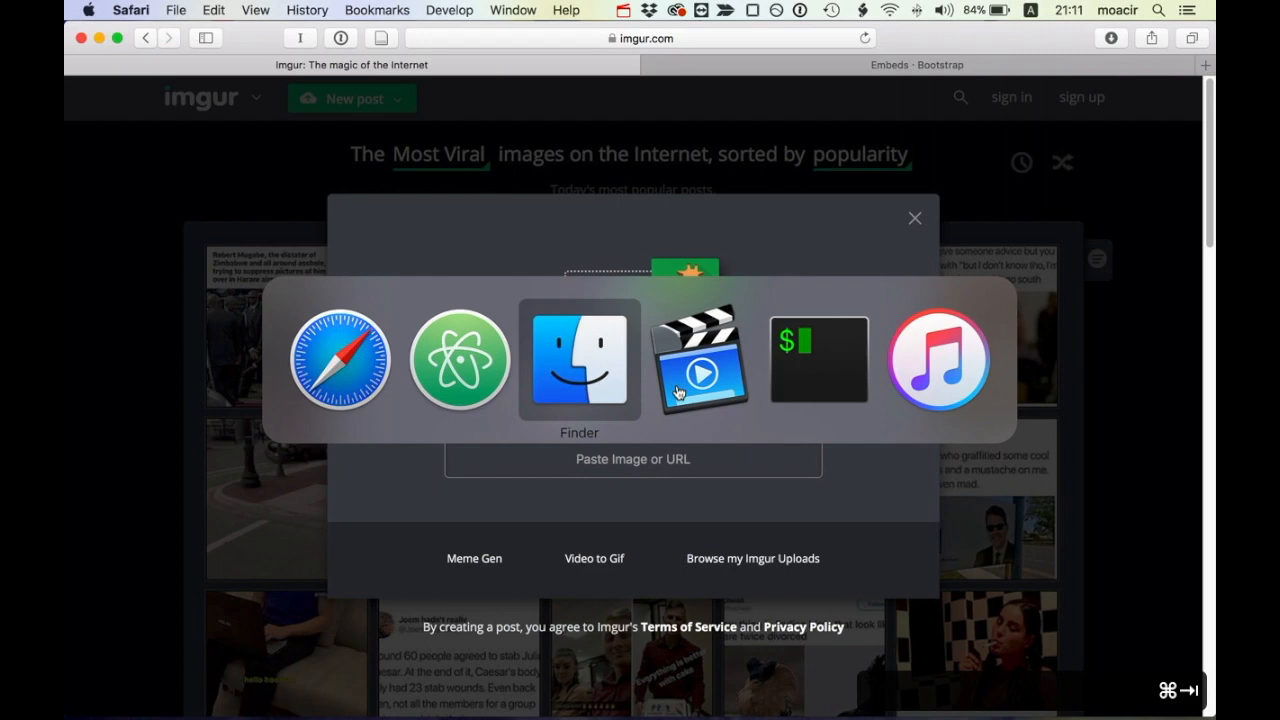
pyautogui.click(580, 360)
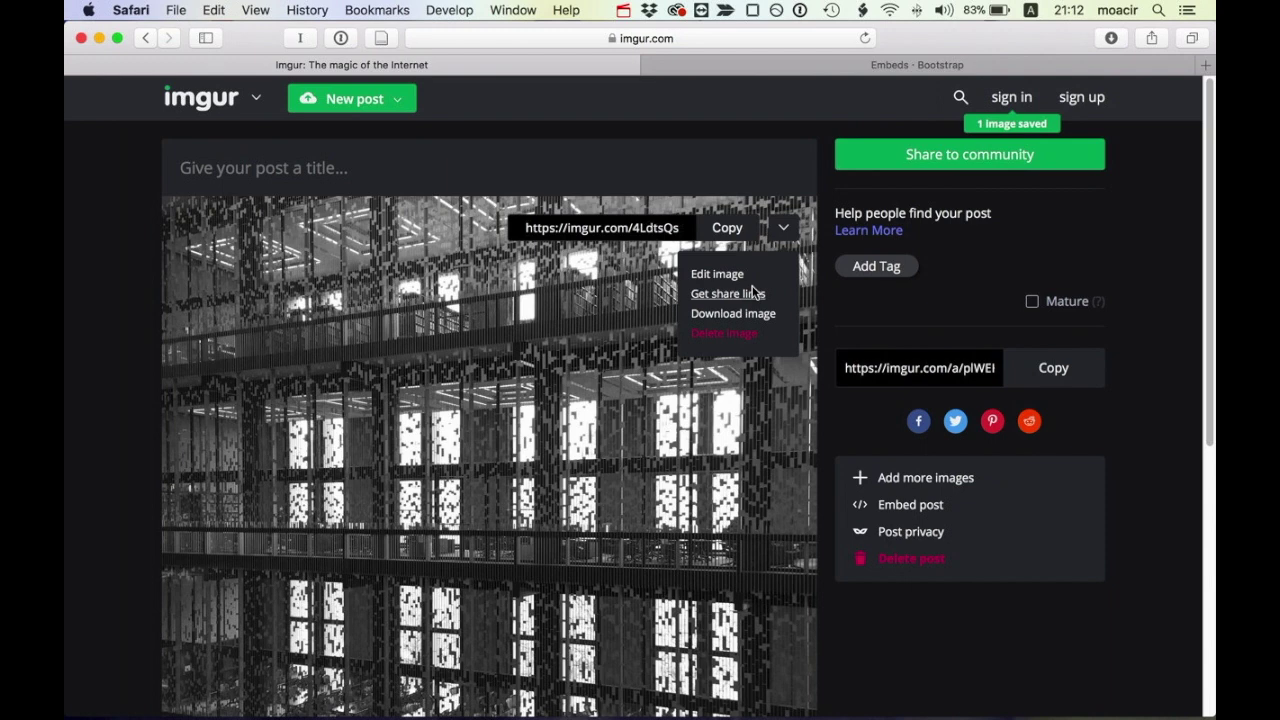
pyautogui.click(728, 292)
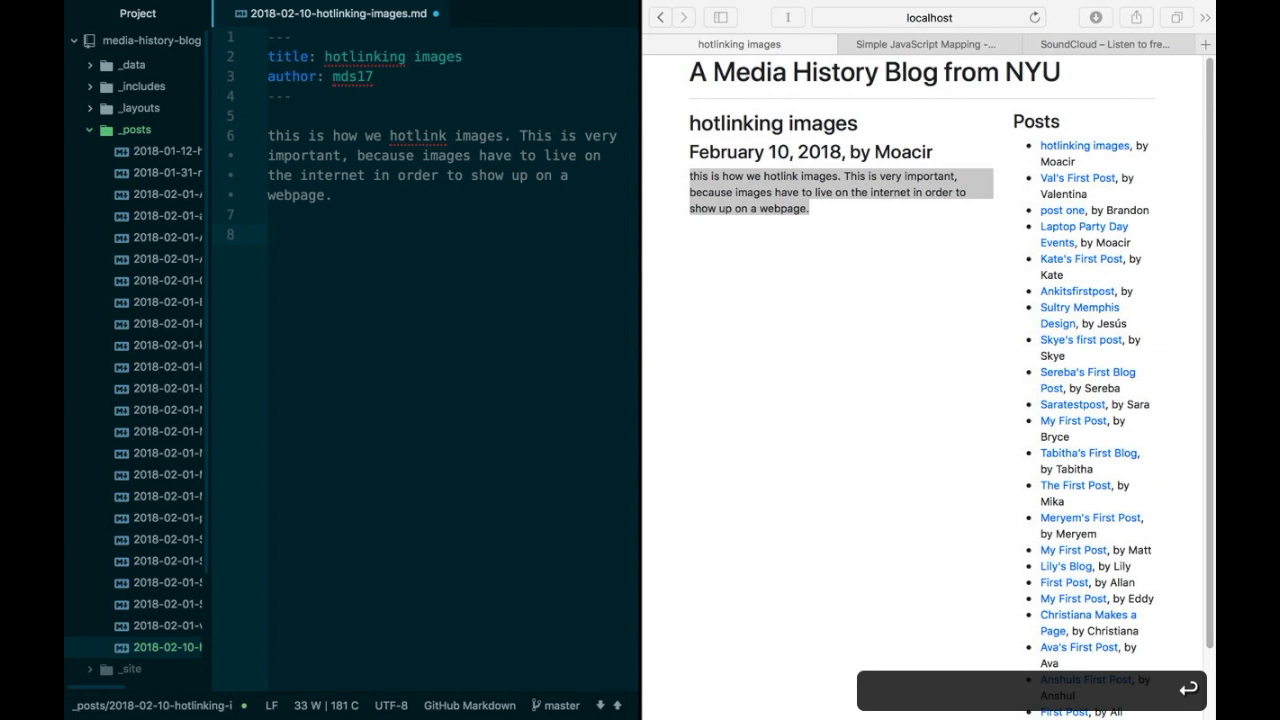
# Step: Add Markdown image '![Bobst Library]()' with the i.imgur.com .jpg link and check it in the preview
pyautogui.write('![Bobst Library]()')
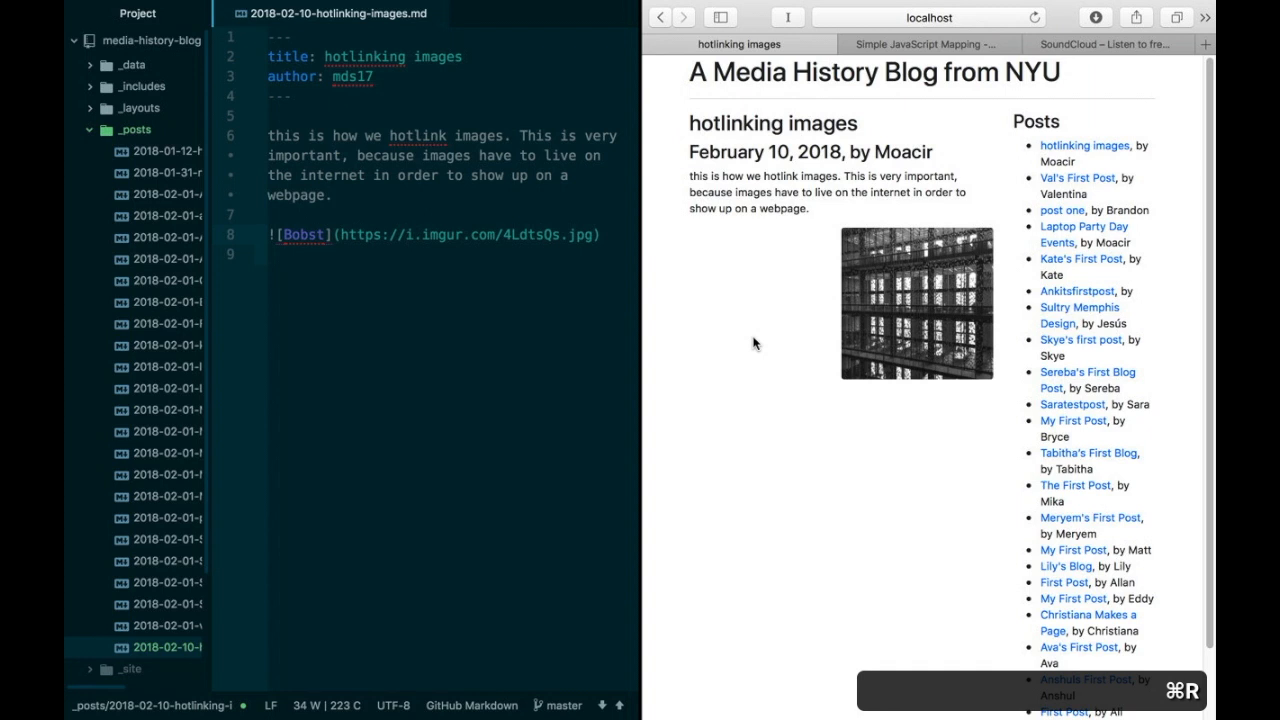
pyautogui.click(590, 236)
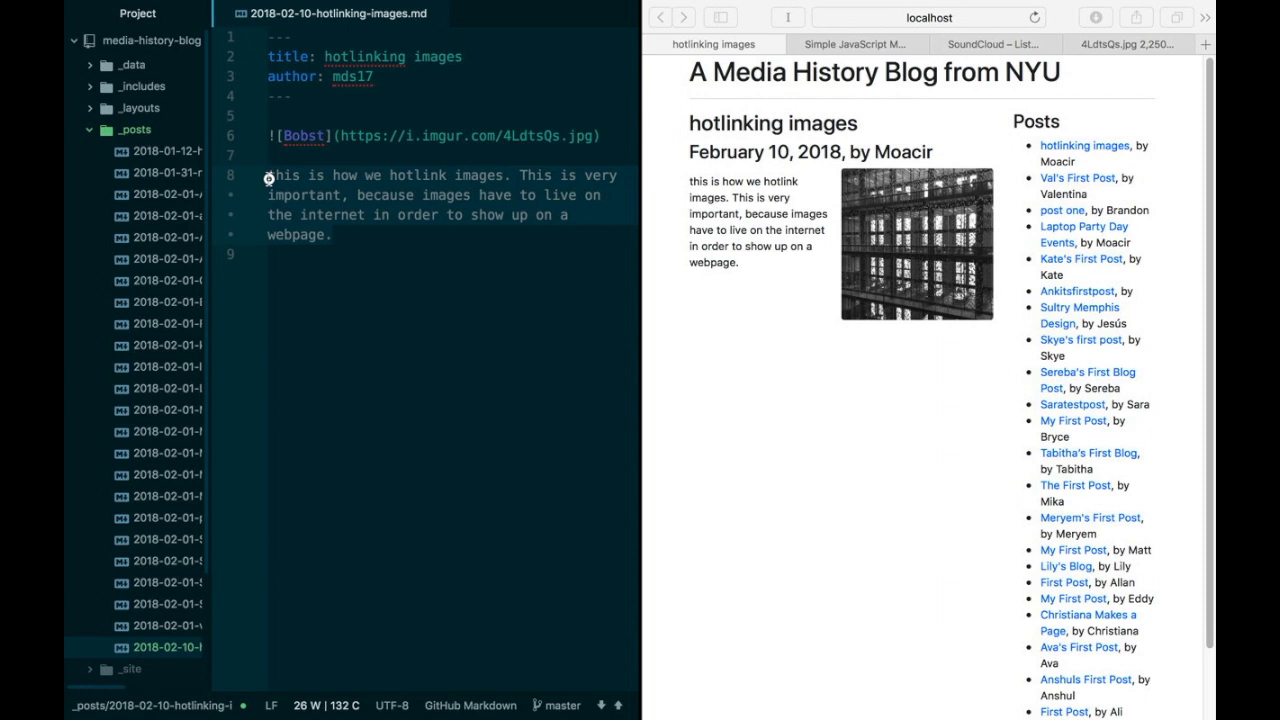
# Step: Repeat the paragraph, then copy the Simple JavaScript Mapping iframe from YouTube Share > Embed into the post
pyautogui.press('cmd+v')
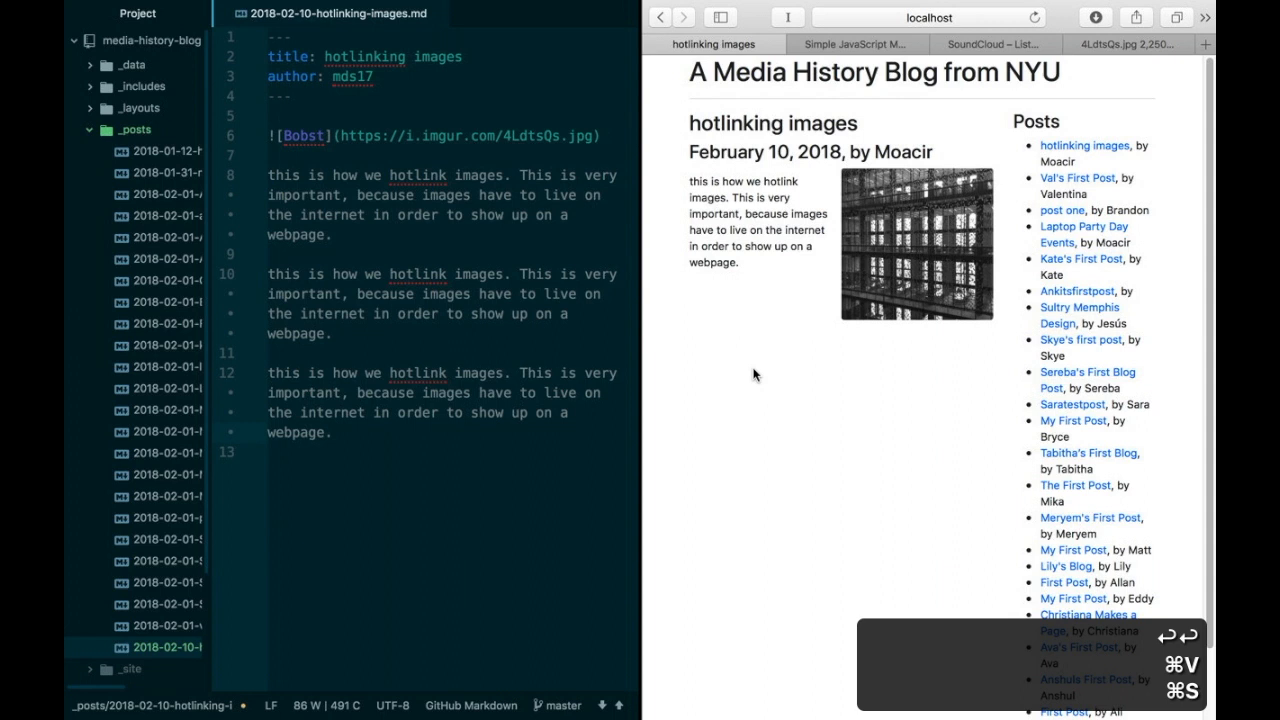
pyautogui.click(856, 44)
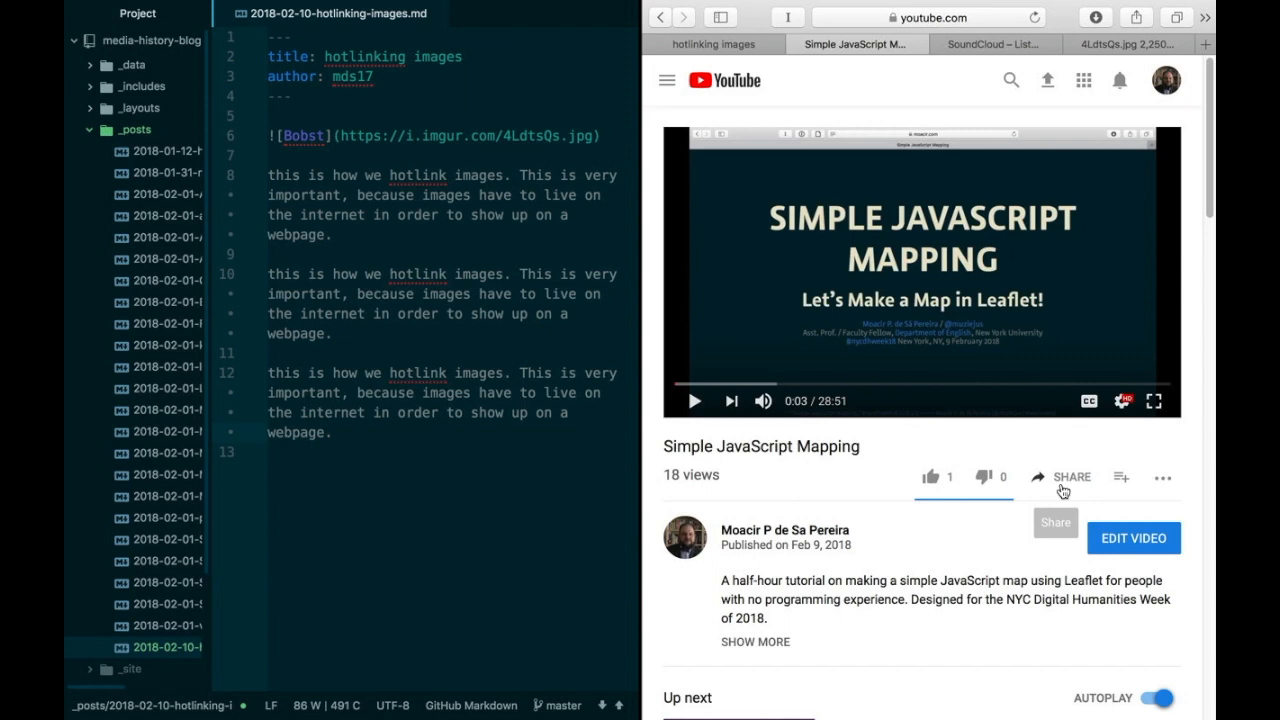
pyautogui.click(1064, 478)
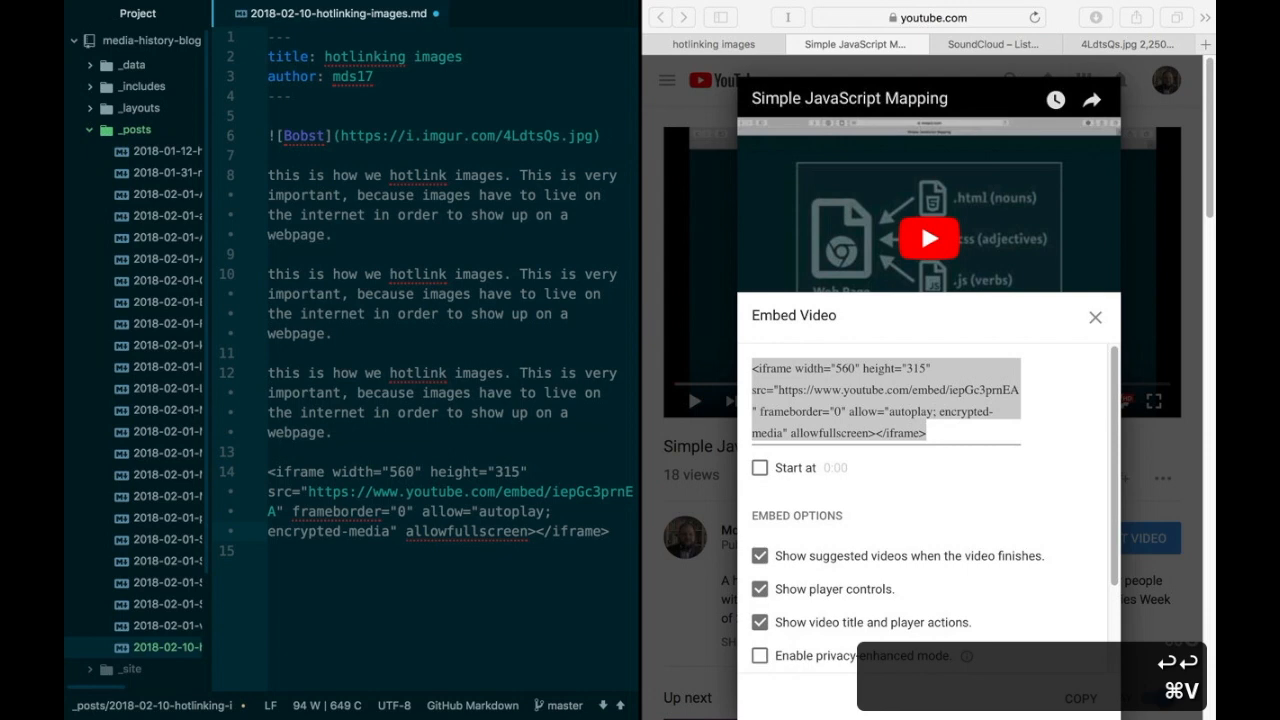
pyautogui.click(1096, 316)
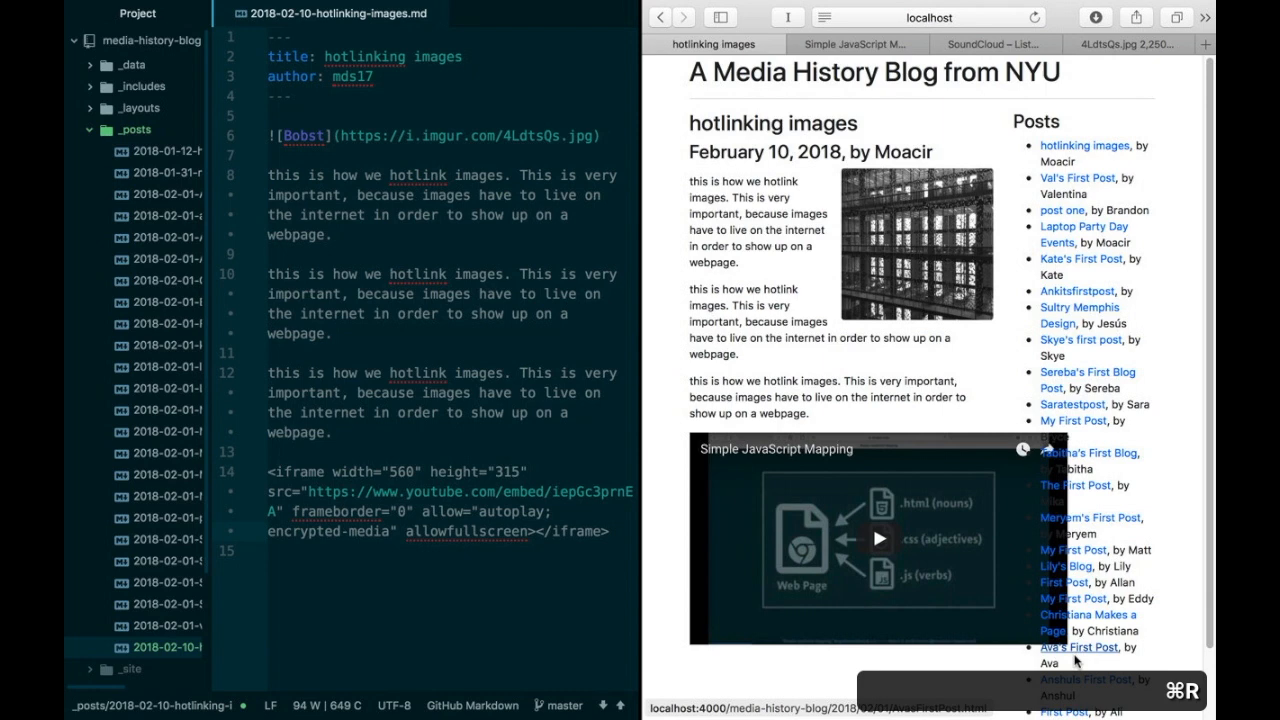
# Step: Wrap the iframe in <div class="embed-responsive embed-responsive-16by9"> ... </div> and reload the preview
pyautogui.write('<div')
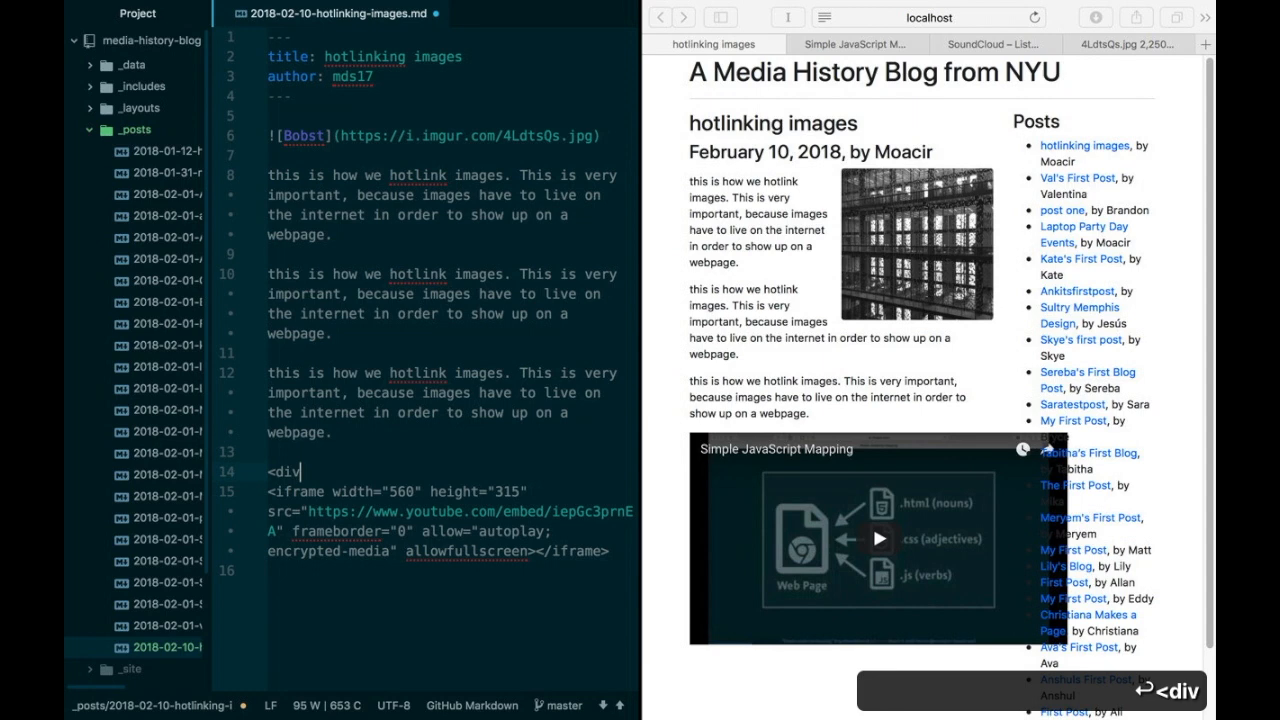
pyautogui.write('class="embed-responsive embed-responsive-16by9">')
pyautogui.write('</div>')
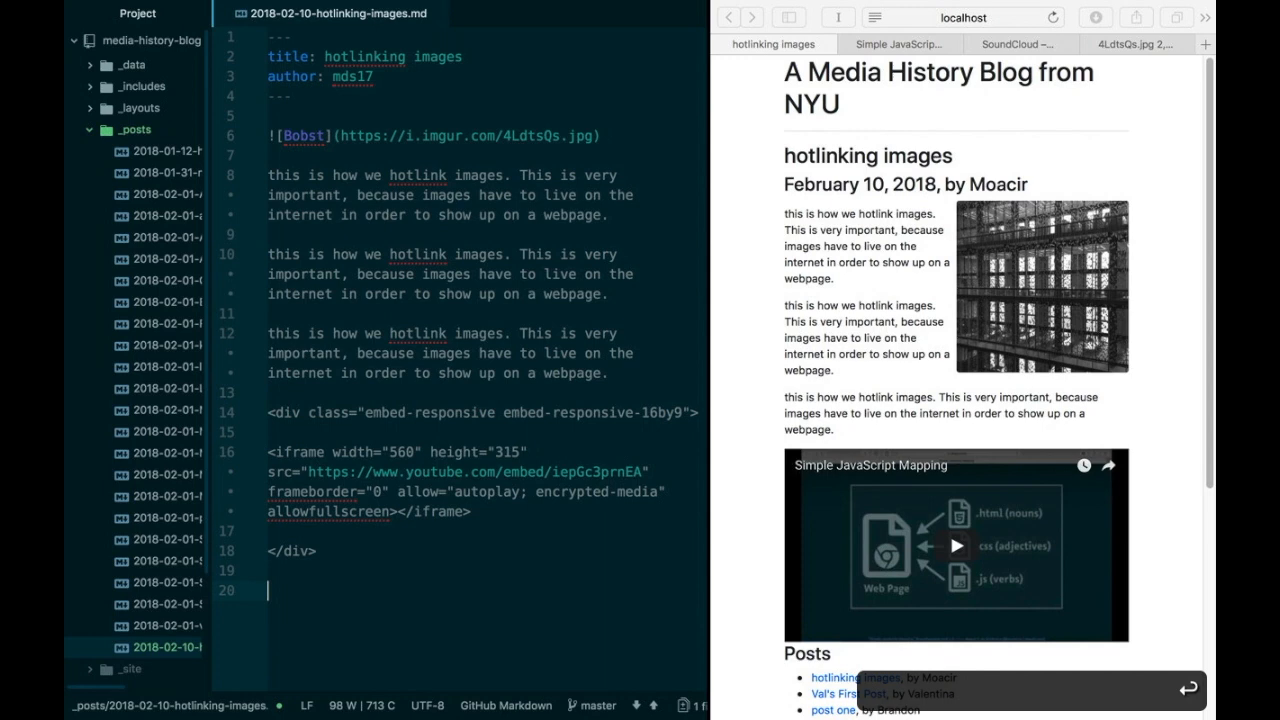
# Step: Paste a trending SoundCloud track's embed iframe after the div with 'Some text between the video and song.'
pyautogui.click(1020, 44)
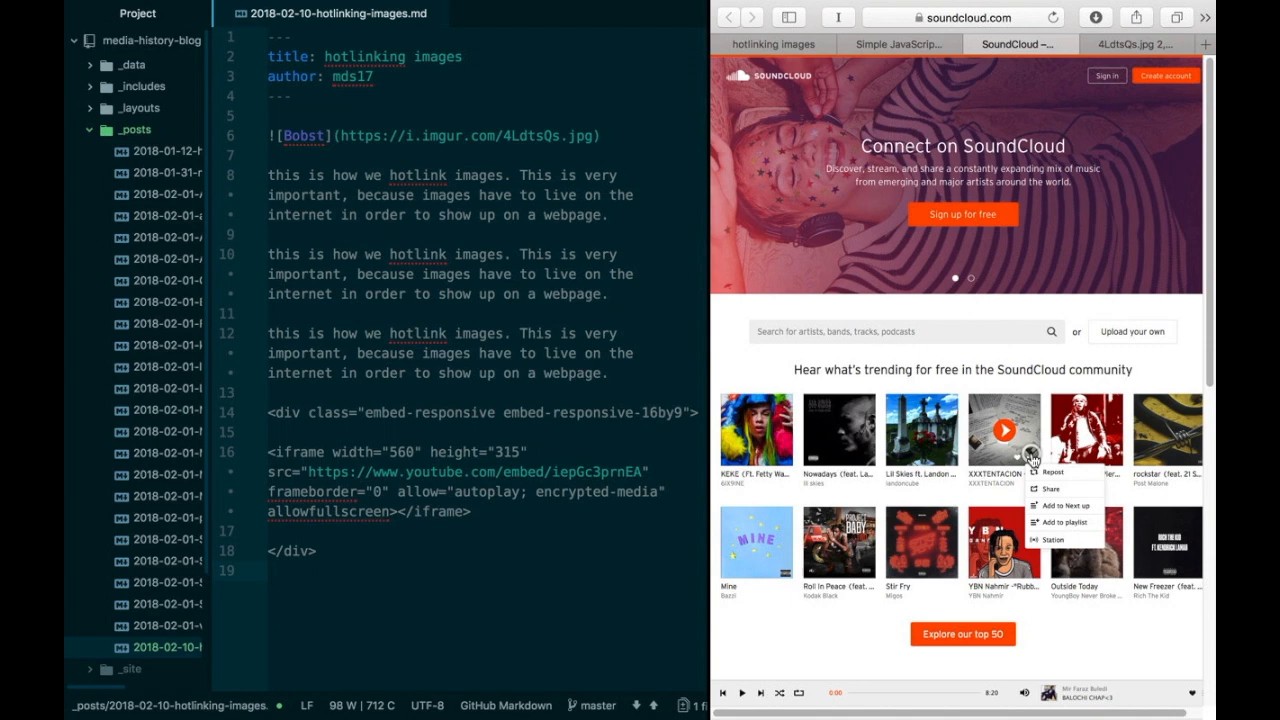
pyautogui.click(1050, 488)
pyautogui.write('More text below here.')
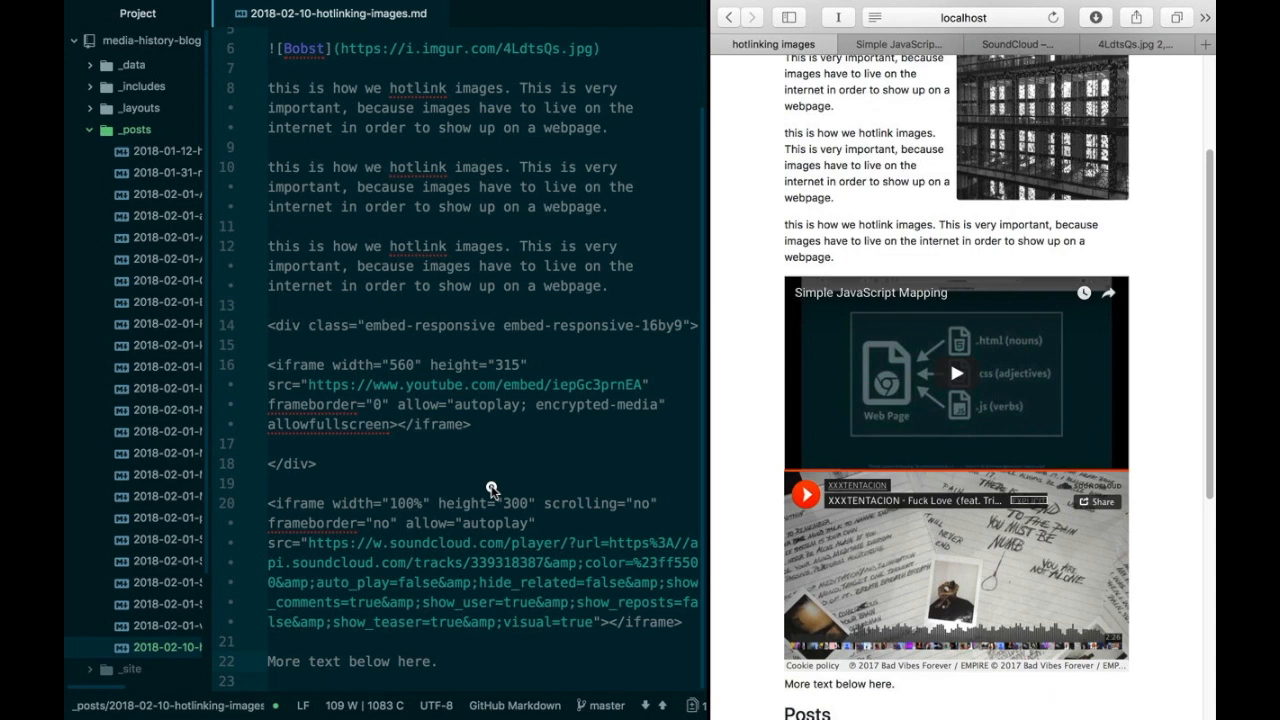
pyautogui.write('Some text bet')
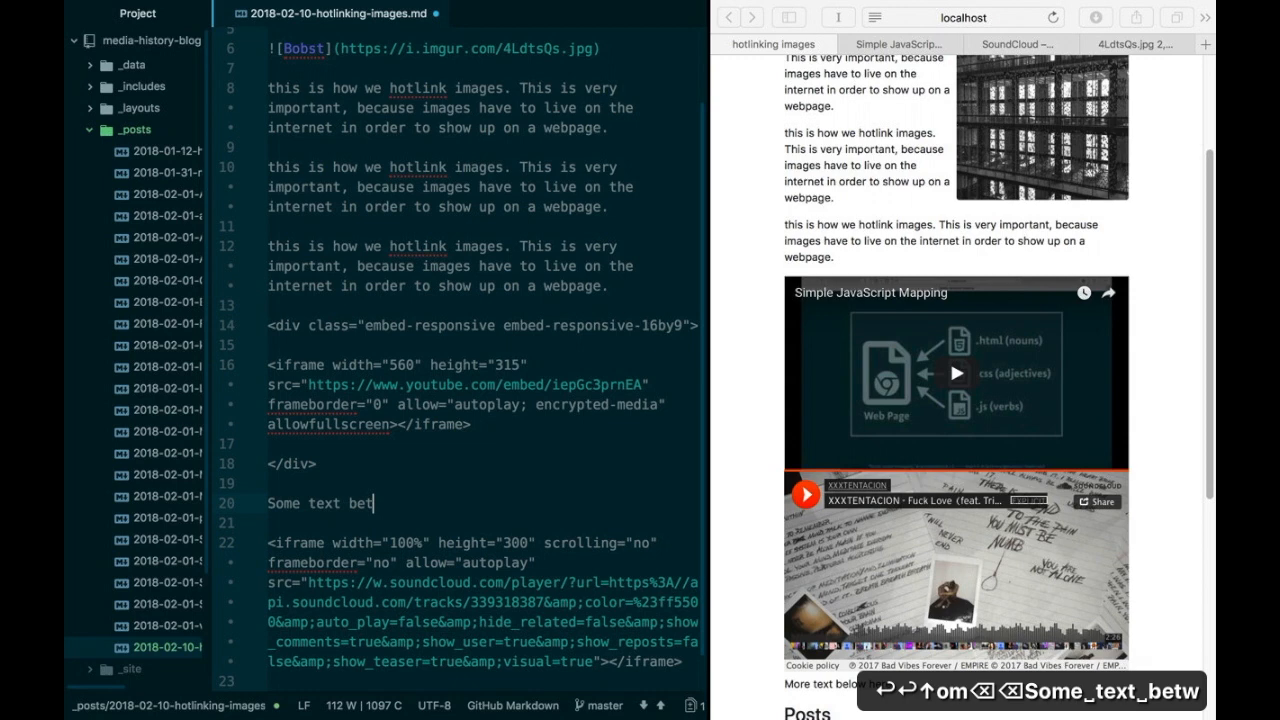
pyautogui.write('ween the video and song.')
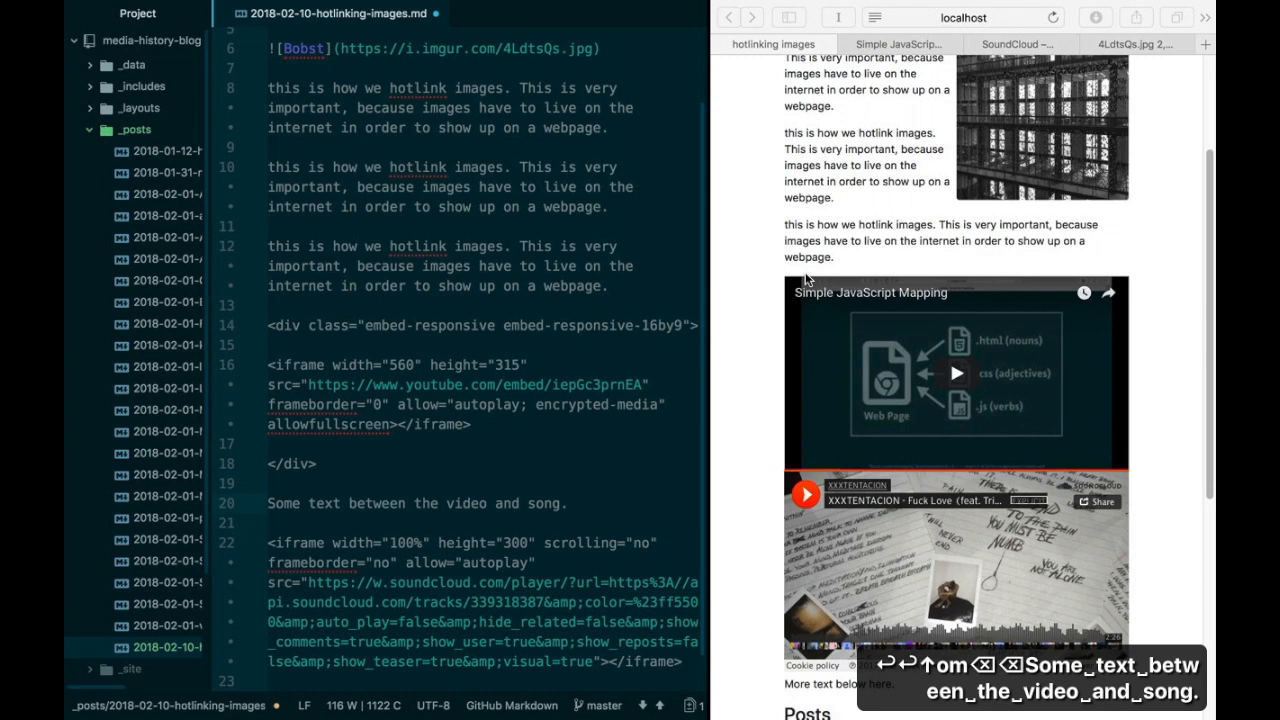